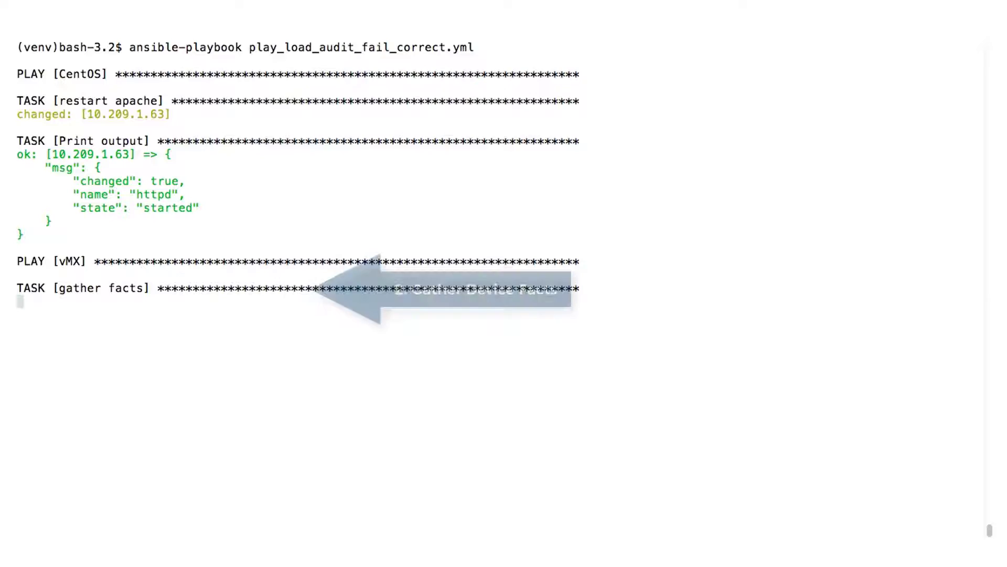
Step: Scroll through the playbook output from fact gathering and config install to the interface table showing ge-0/0/5 down
scroll("down", 3)
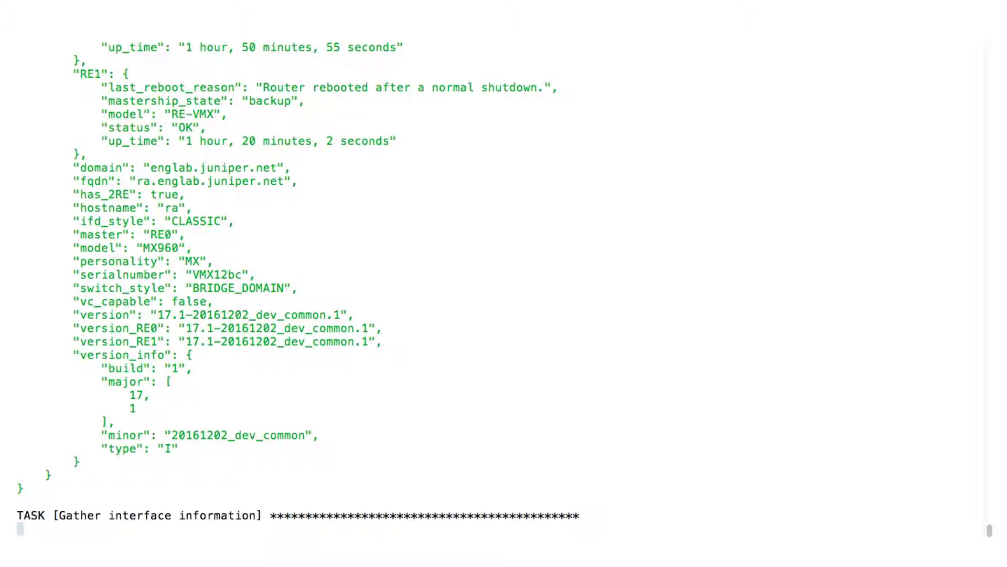
scroll("down", 3)
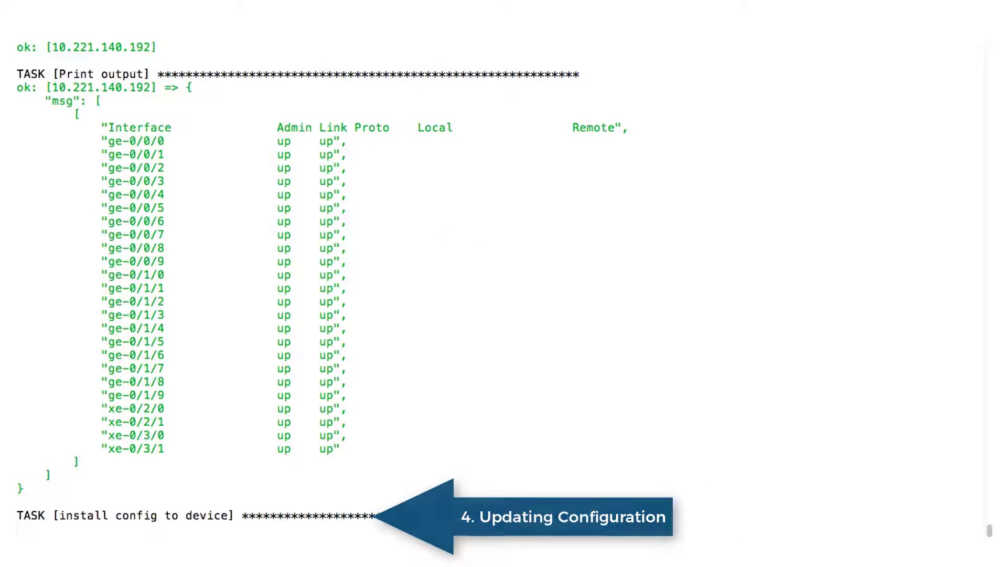
scroll("down", 3)
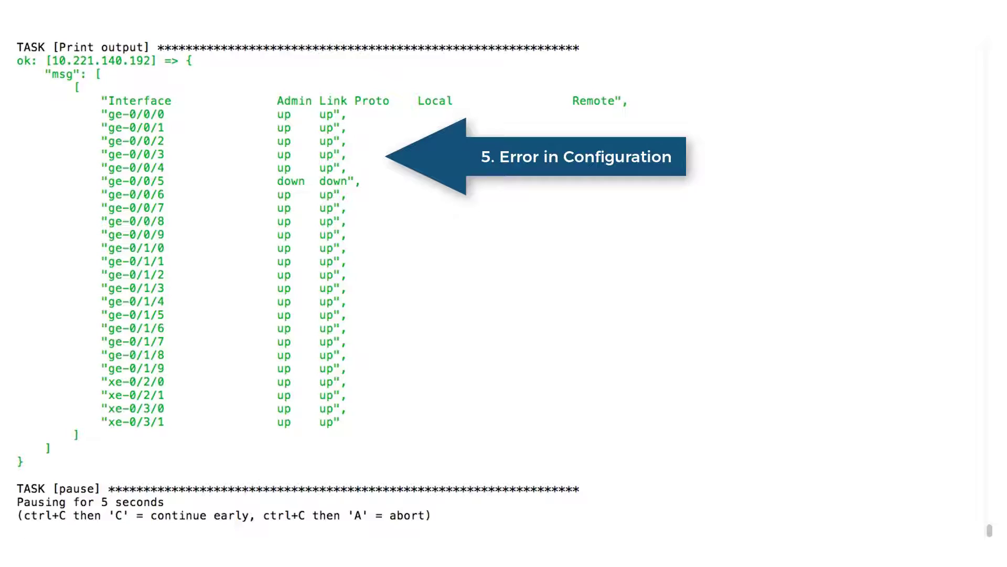
Step: Scroll the JSNAPy Print output reporting Test Failed: Passed 0, Failed 1 for ge-0/0/5 down
scroll("down", 3)
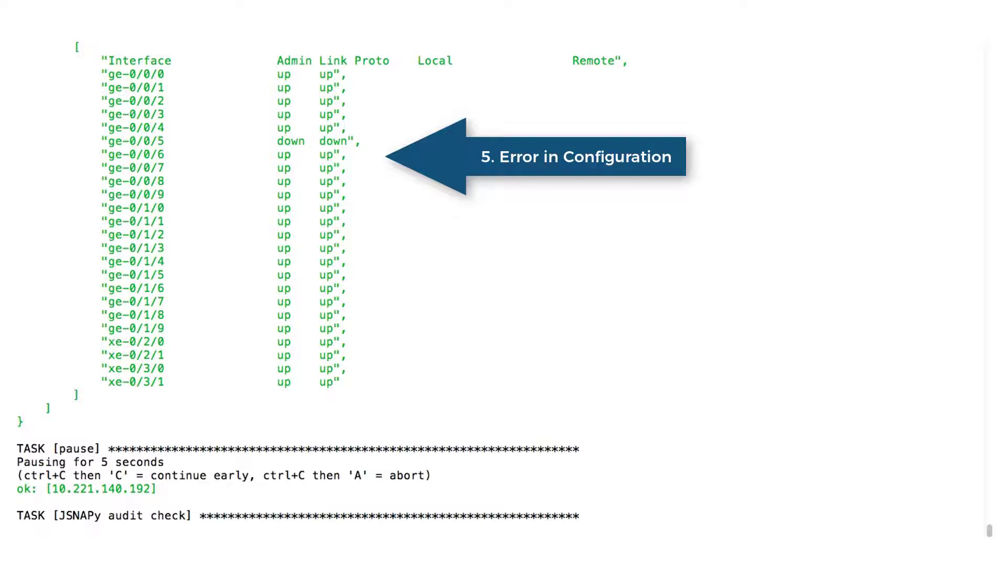
scroll("down", 3)
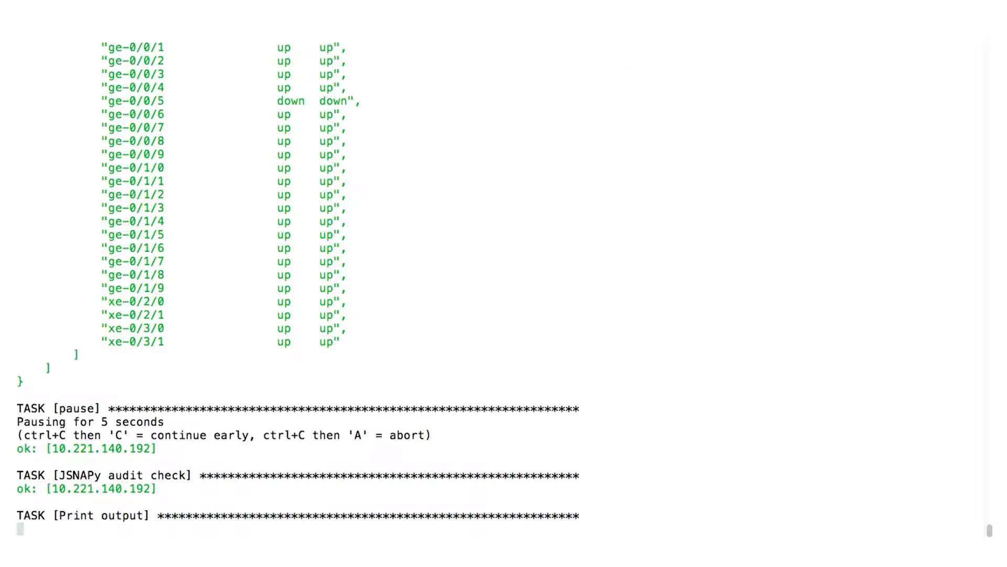
scroll("down", 3)
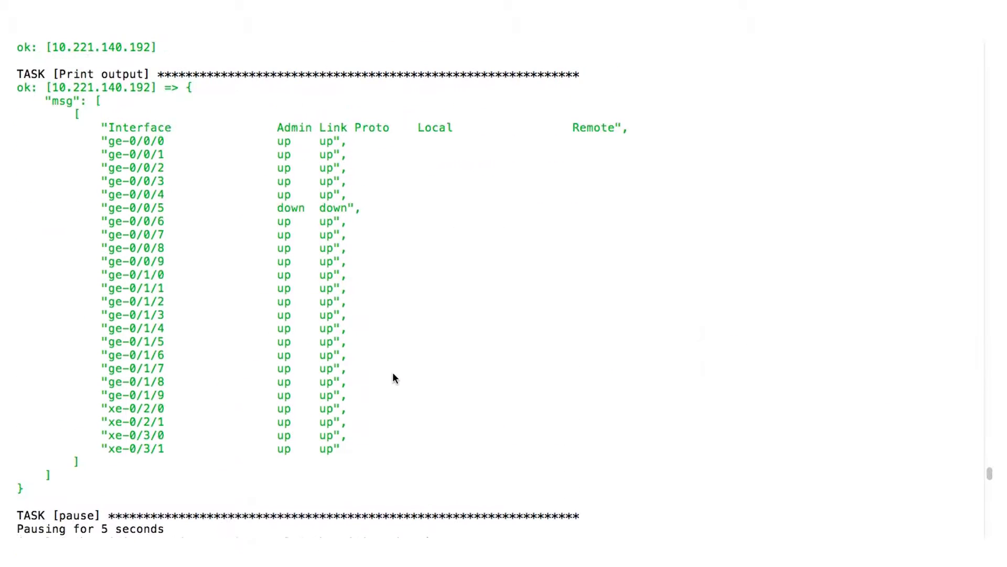
mouse_move(422, 248)
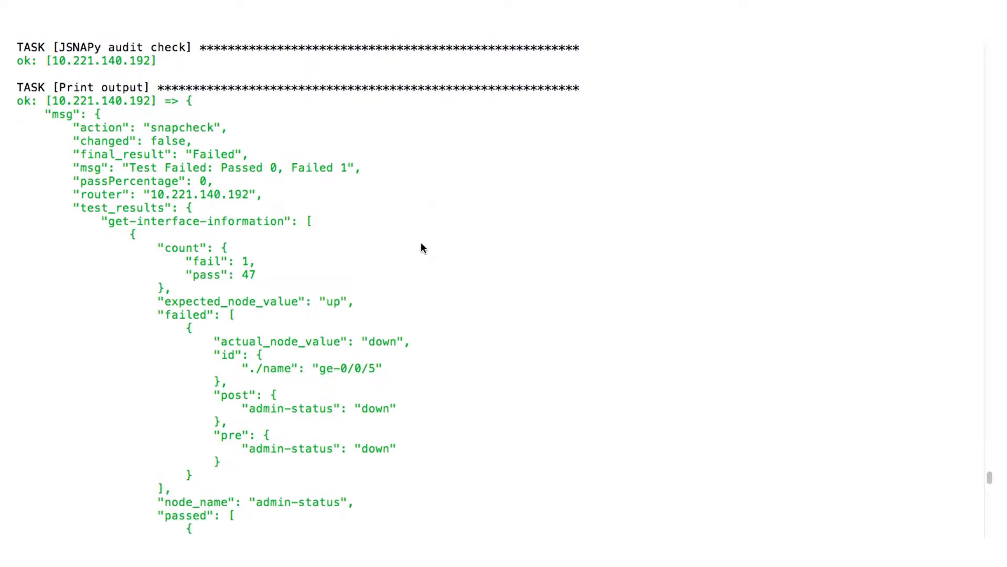
scroll("down", 3)
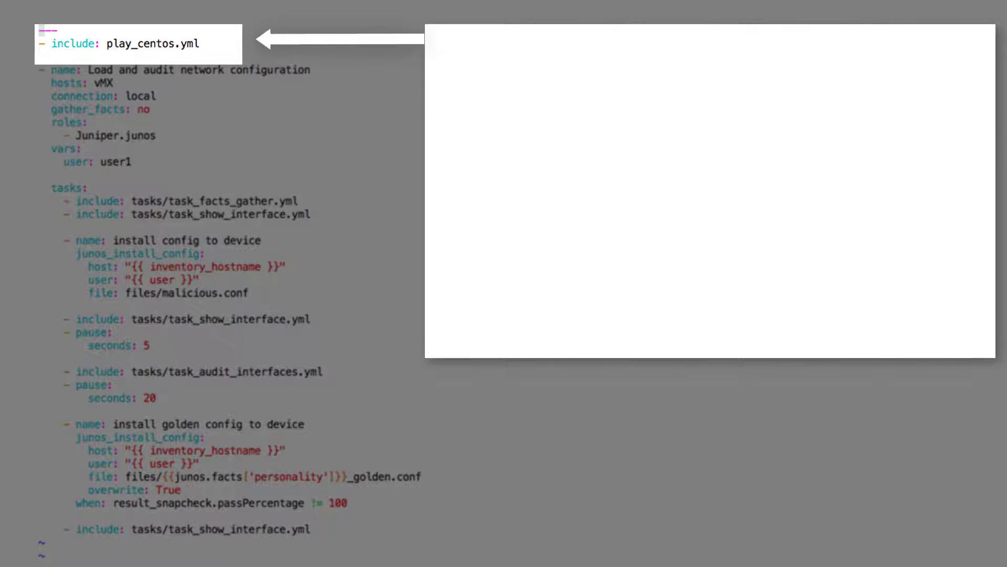
Step: Bring up play_centos.yml in vi to walk through the main playbook
type("vi play_centos.yml")
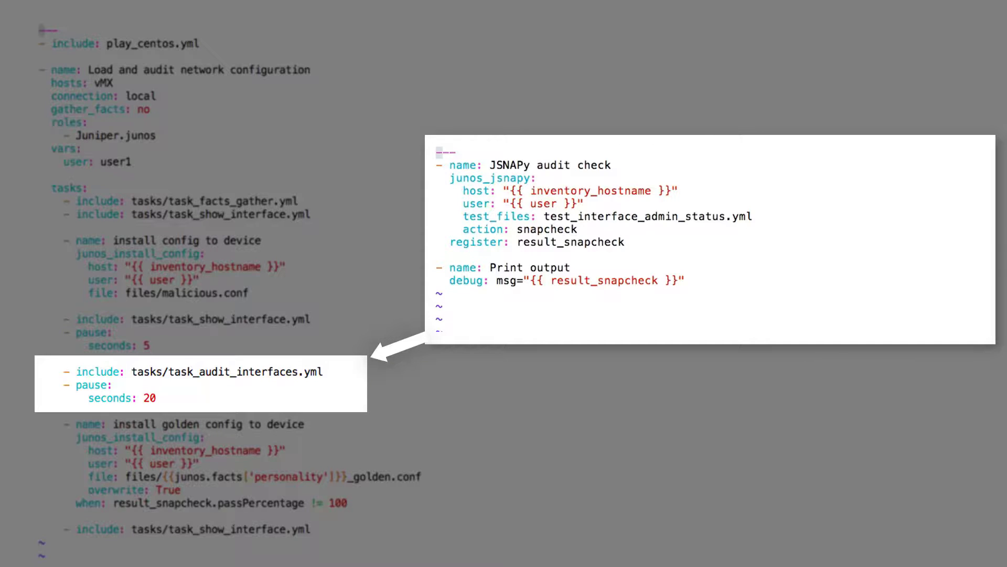
Step: View the /etc/jsnapy/ test files, highlight the 'install golden config to device' task, and list files with ls -l
double_click(646, 216)
type("vi /e")
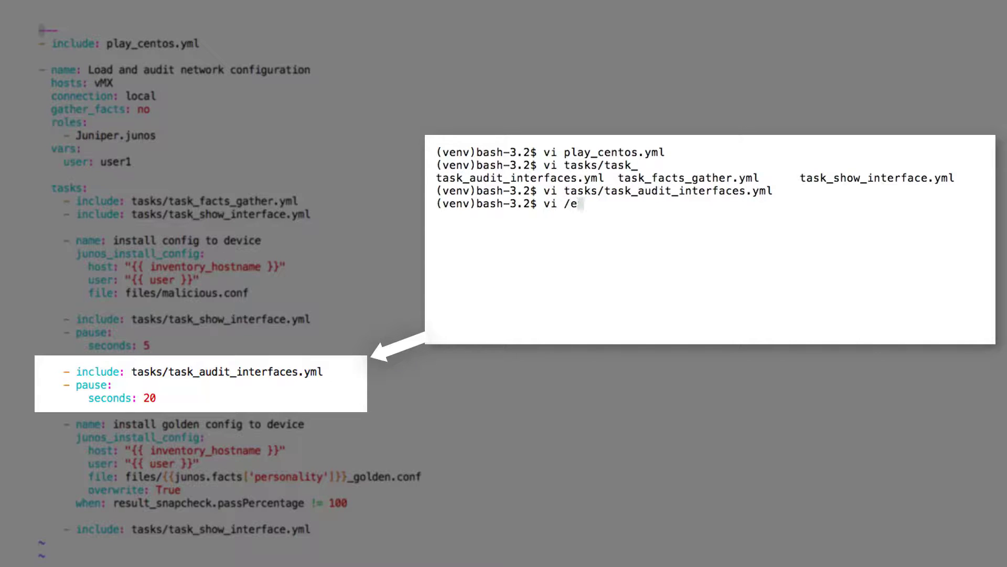
type("tc/jsnapy/")
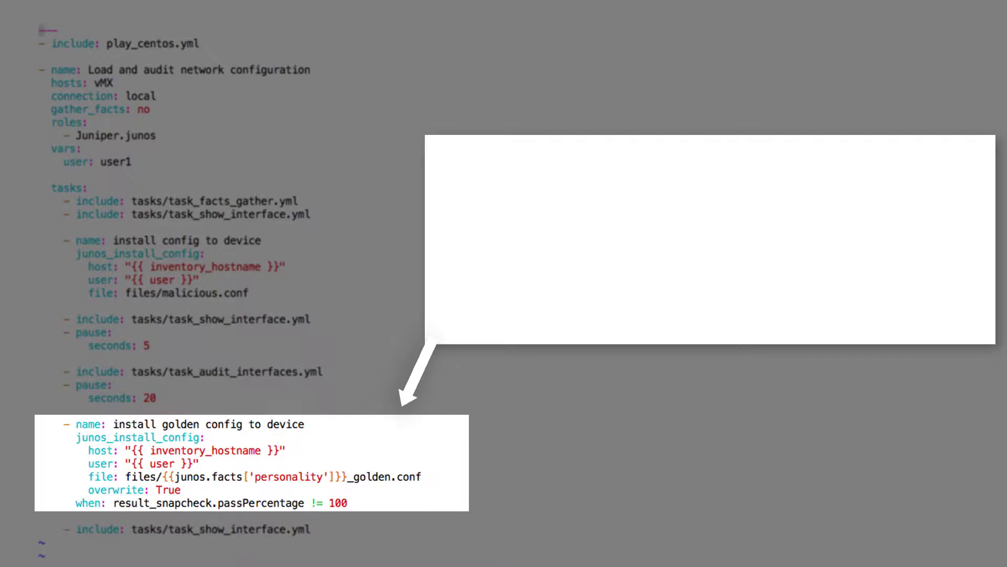
type("ls -l")
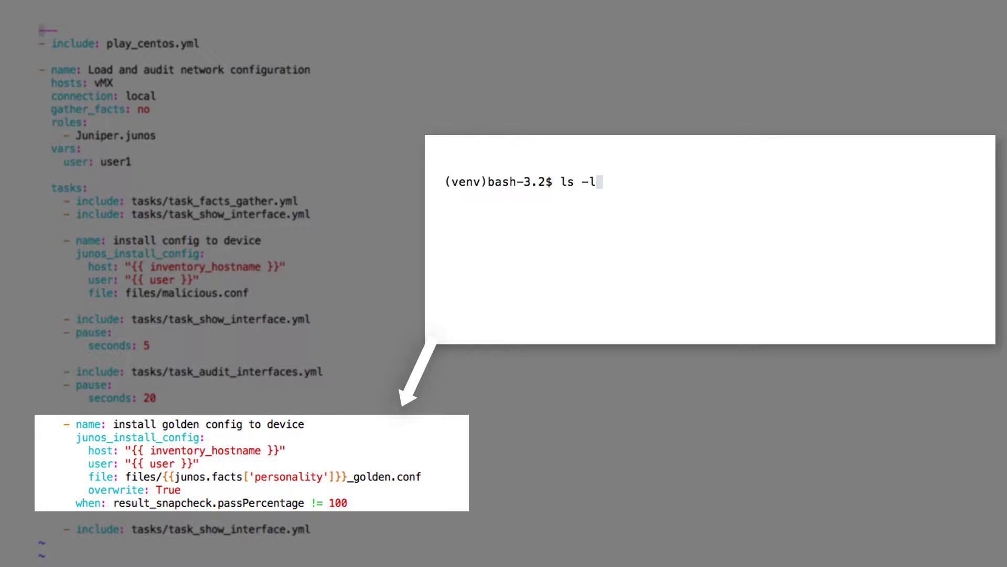